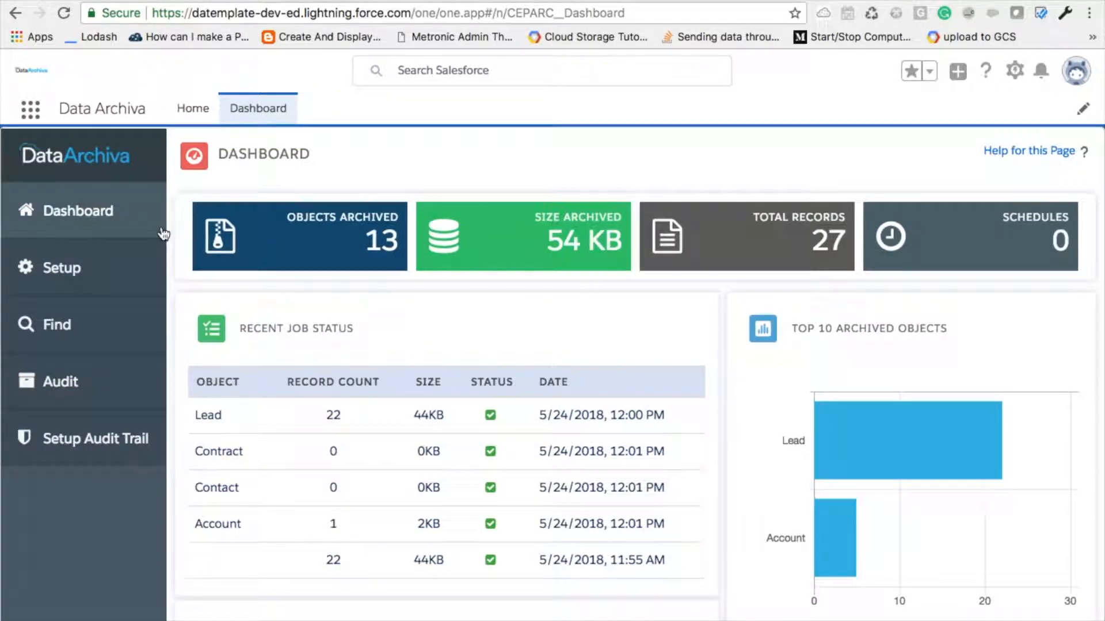
mouse_move(86, 330)
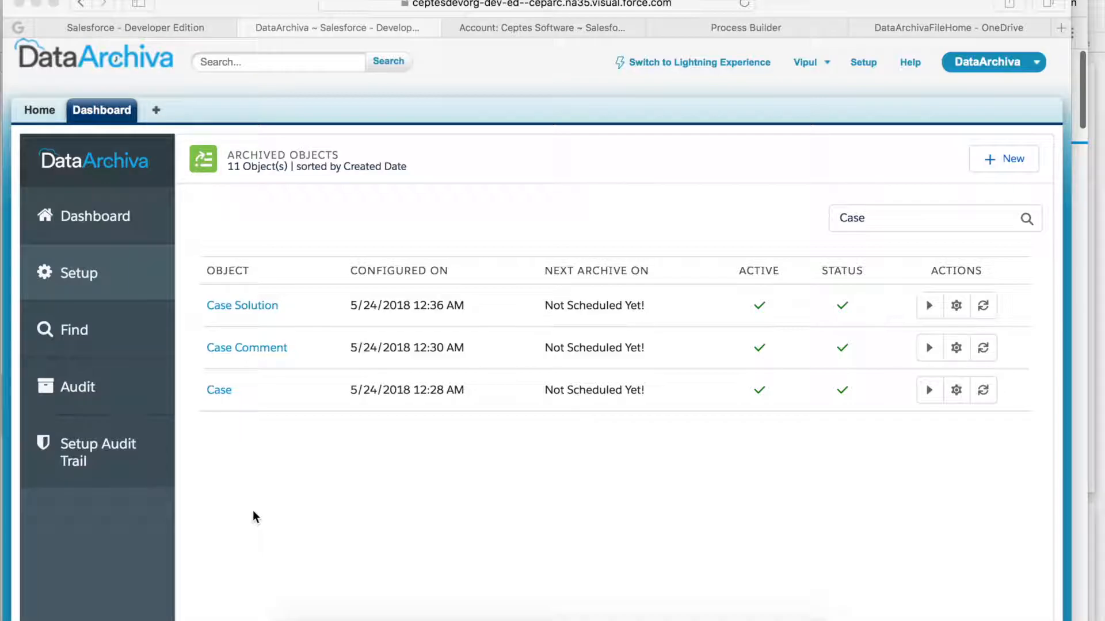
Step: Open the Case object's archive configuration showing its child relationships, including Email Message
click(956, 390)
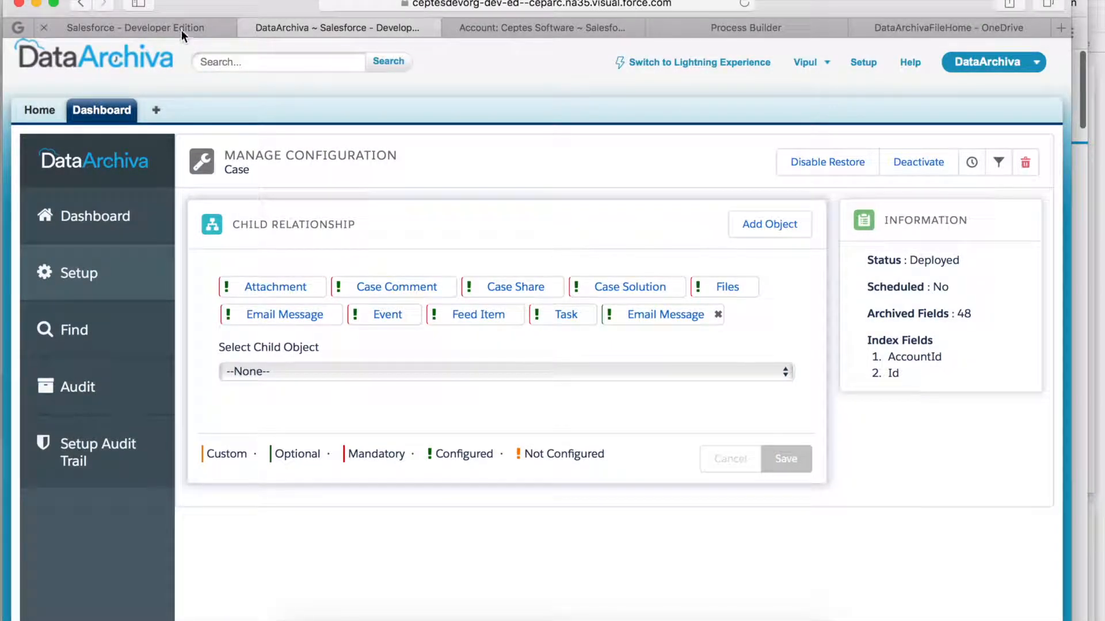
mouse_move(135, 28)
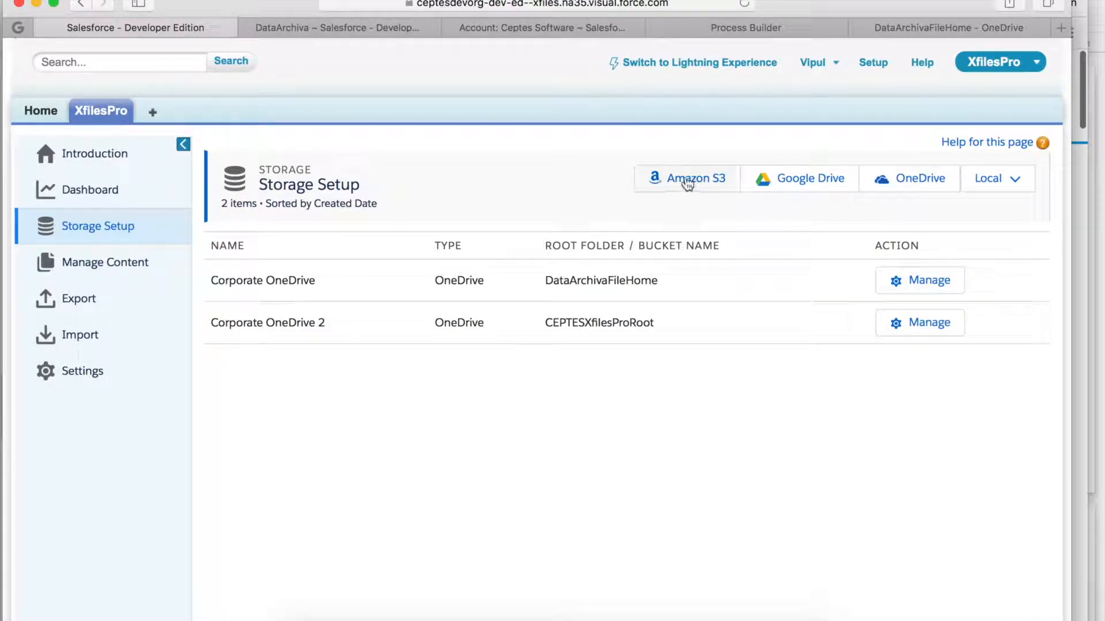
Step: Open XfilesPro Storage Setup listing the two OneDrive storages with the DataArchivaFileHome root folder
click(993, 177)
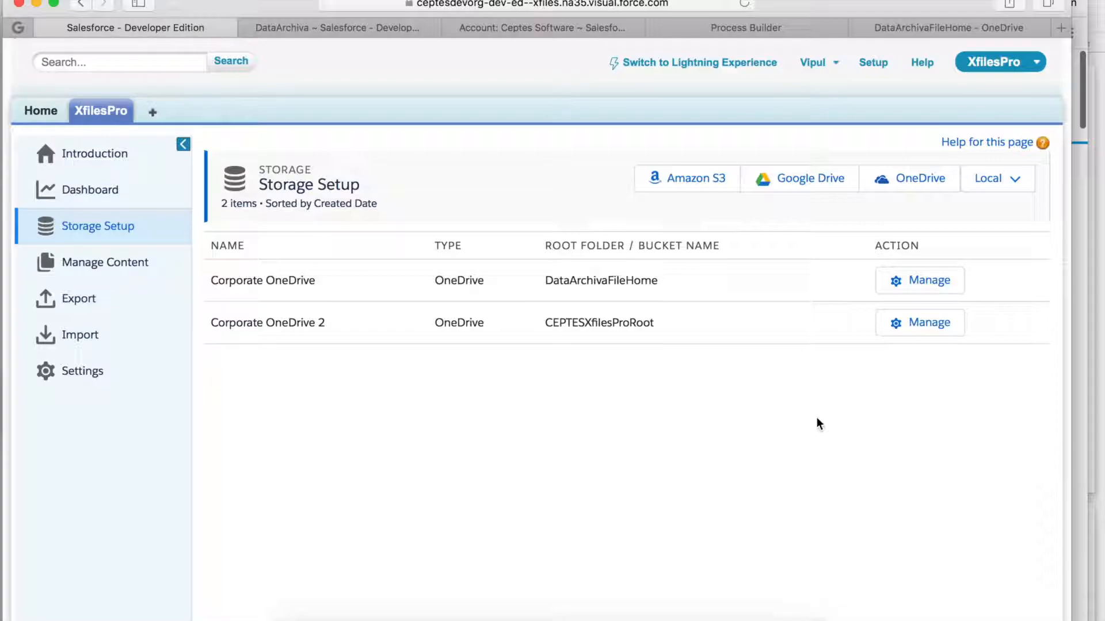
click(918, 280)
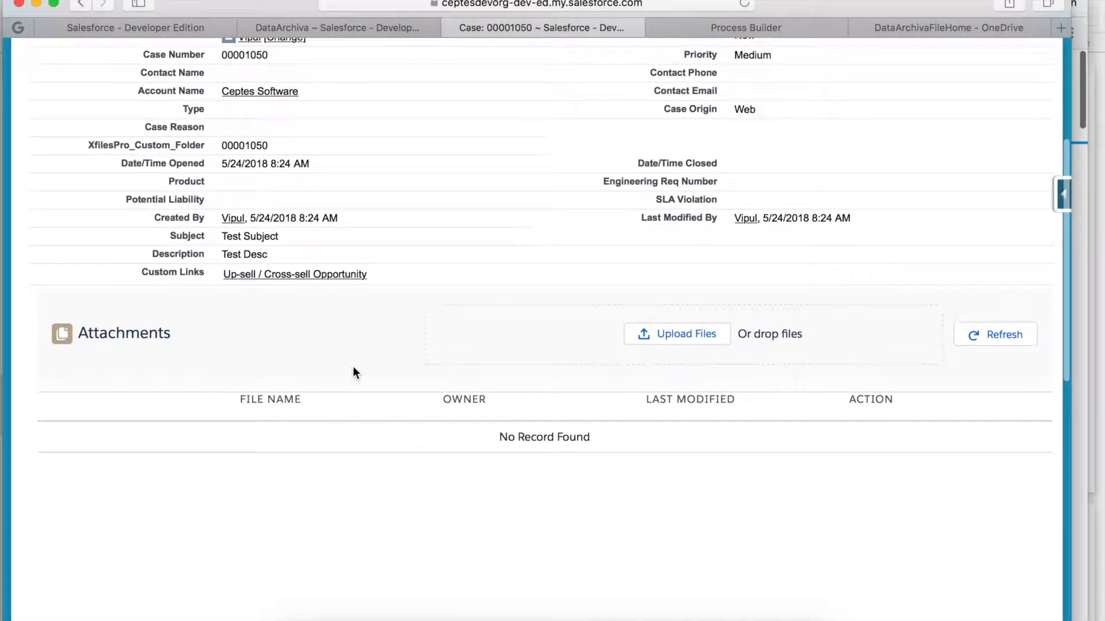
Step: Upload Sample Case Attachment.ppt to case 00001050's Attachments
click(675, 334)
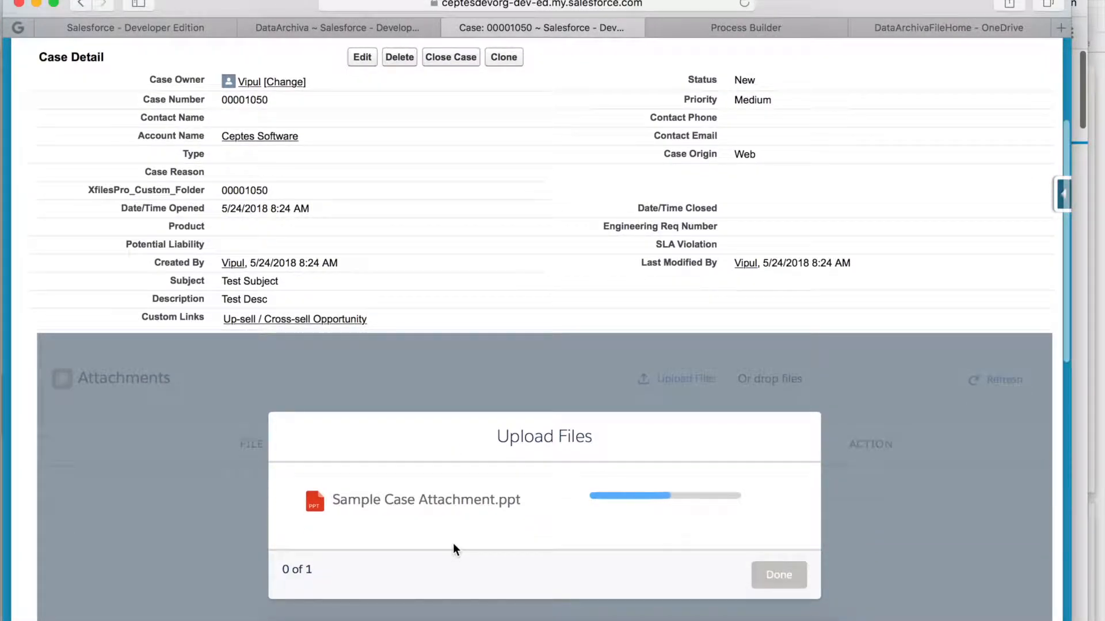
click(778, 575)
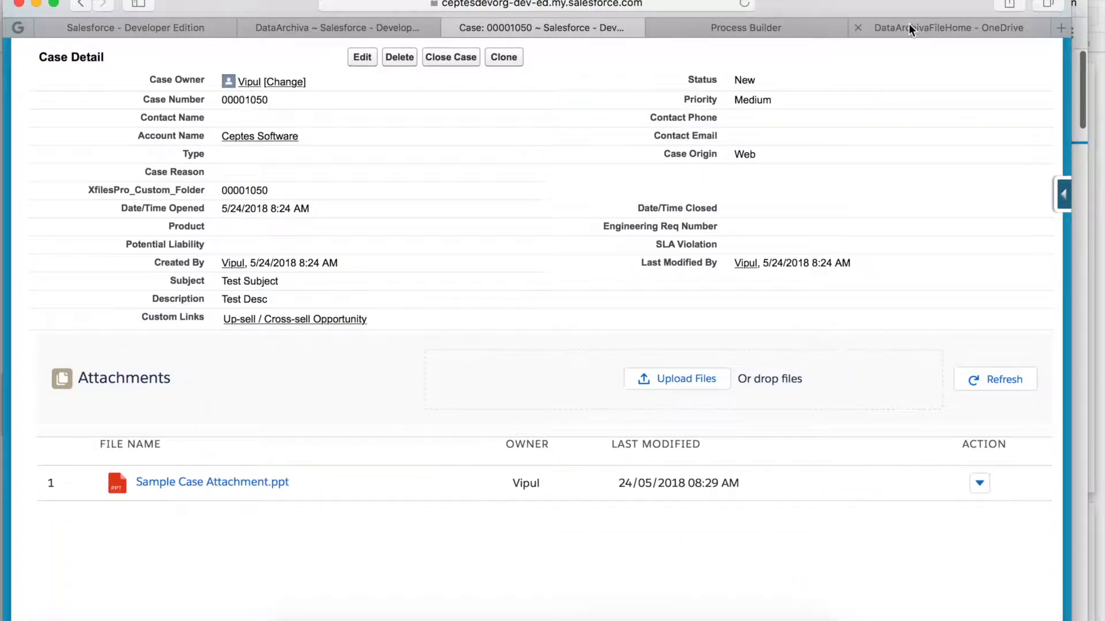
Step: View the Case > 00001050 folder in the OneDrive storage, then return to Salesforce
click(937, 27)
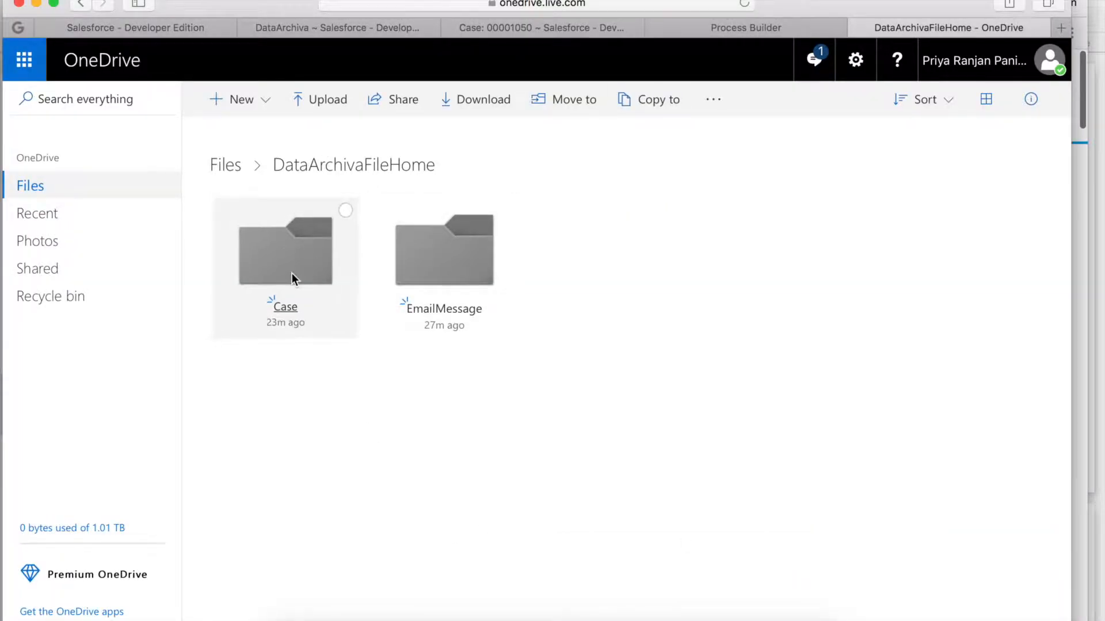
double_click(284, 250)
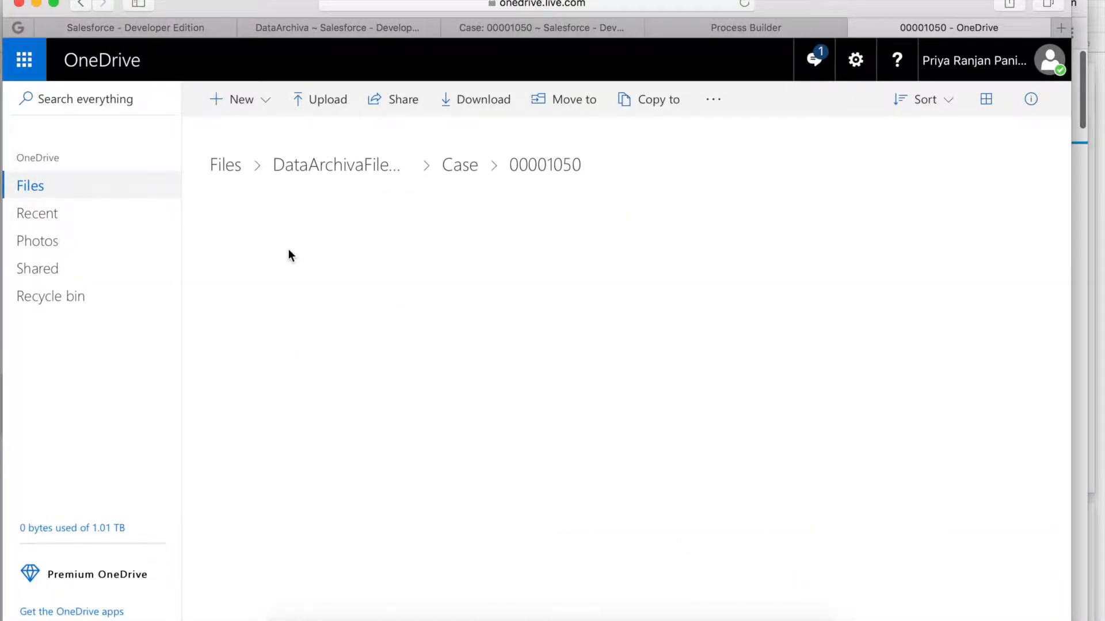
click(541, 27)
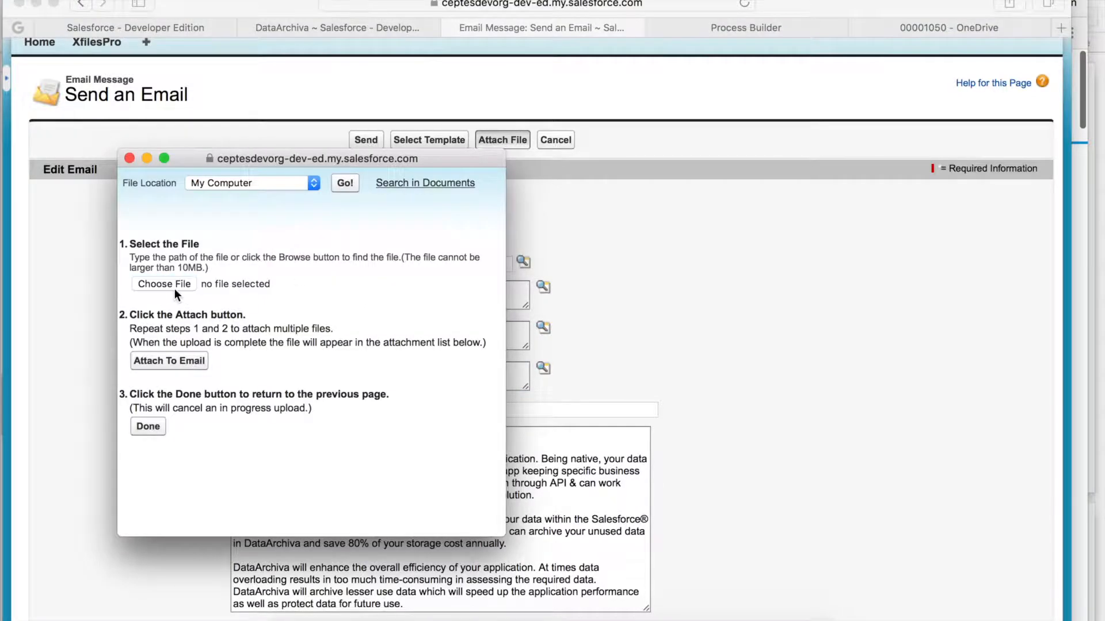
Step: Attach a file from the computer and send the About DataArchiva email for case 00001050
click(164, 284)
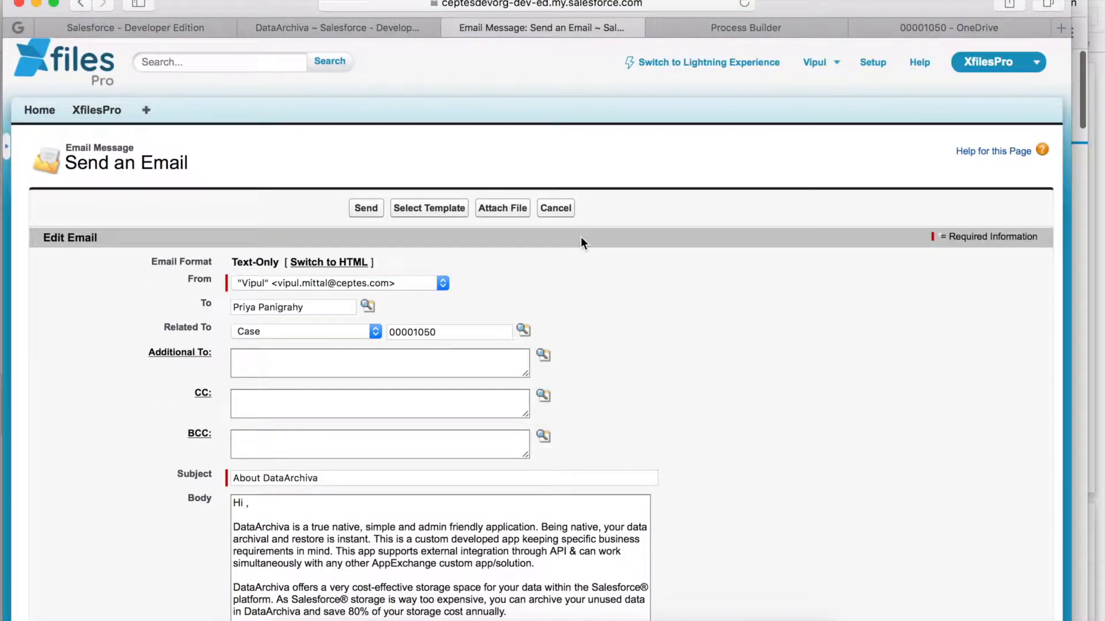
click(366, 209)
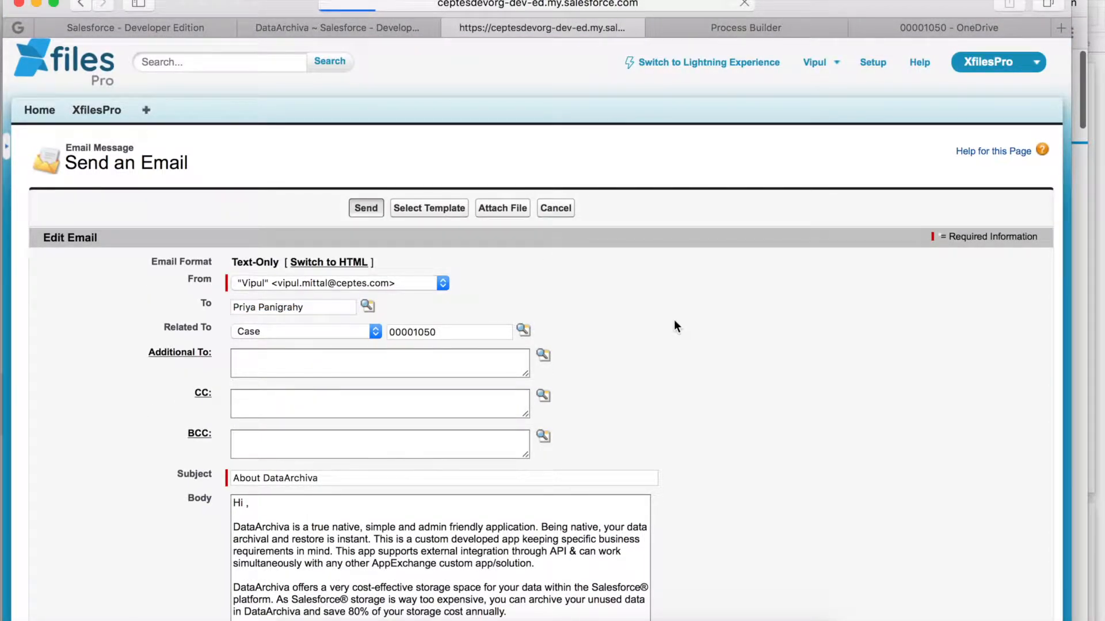
click(366, 208)
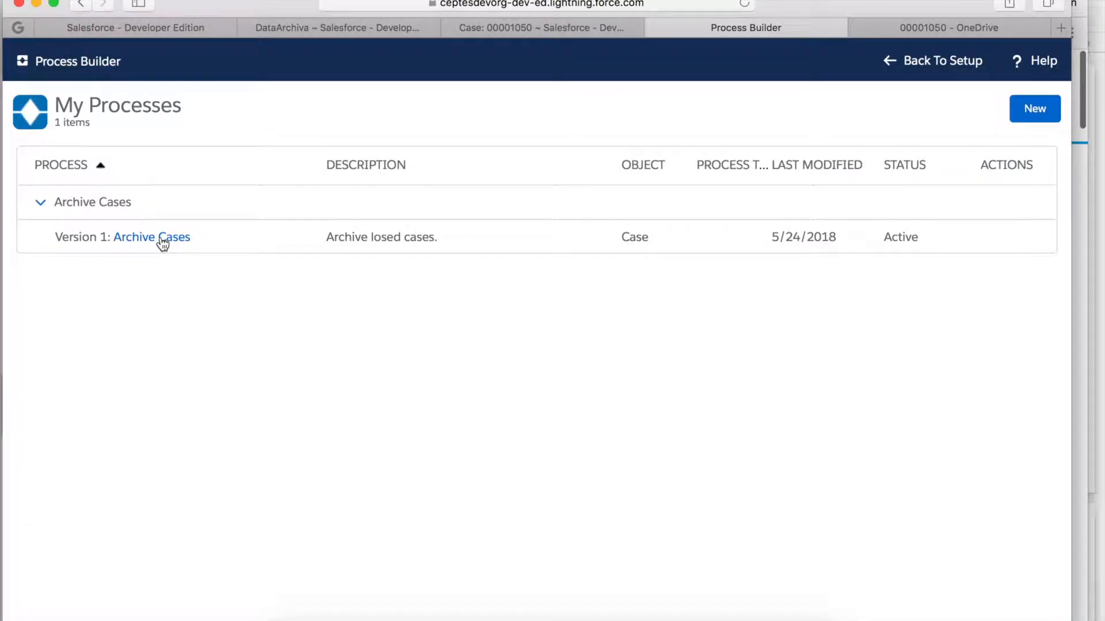
Step: Review the Archive Cases process's Archive Apex action passing the Case Id, then return to case 00001050
click(152, 237)
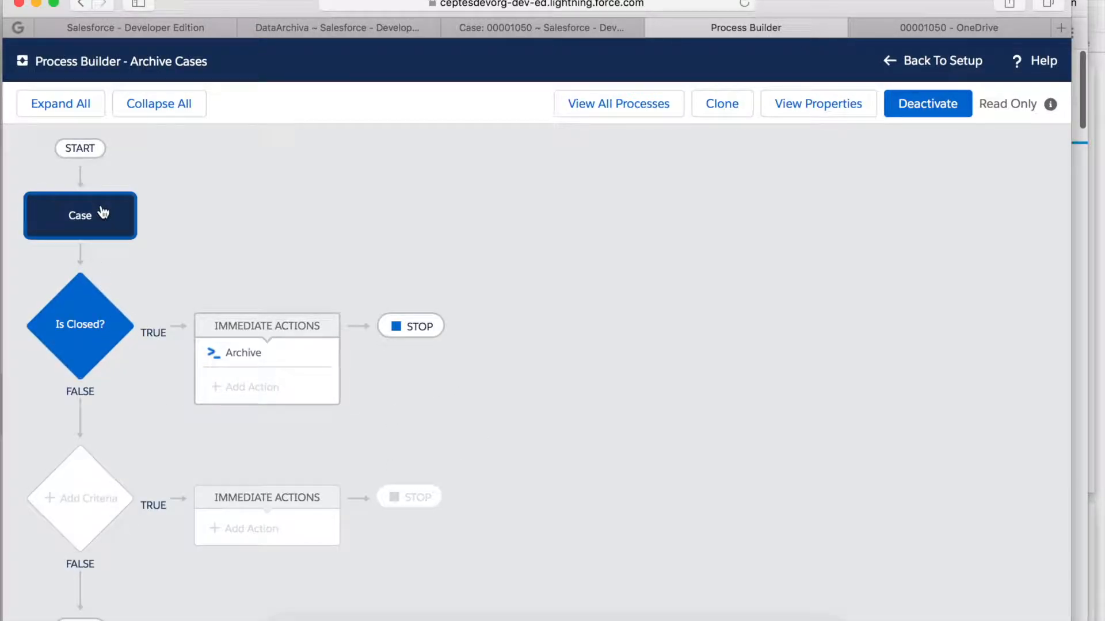
click(79, 325)
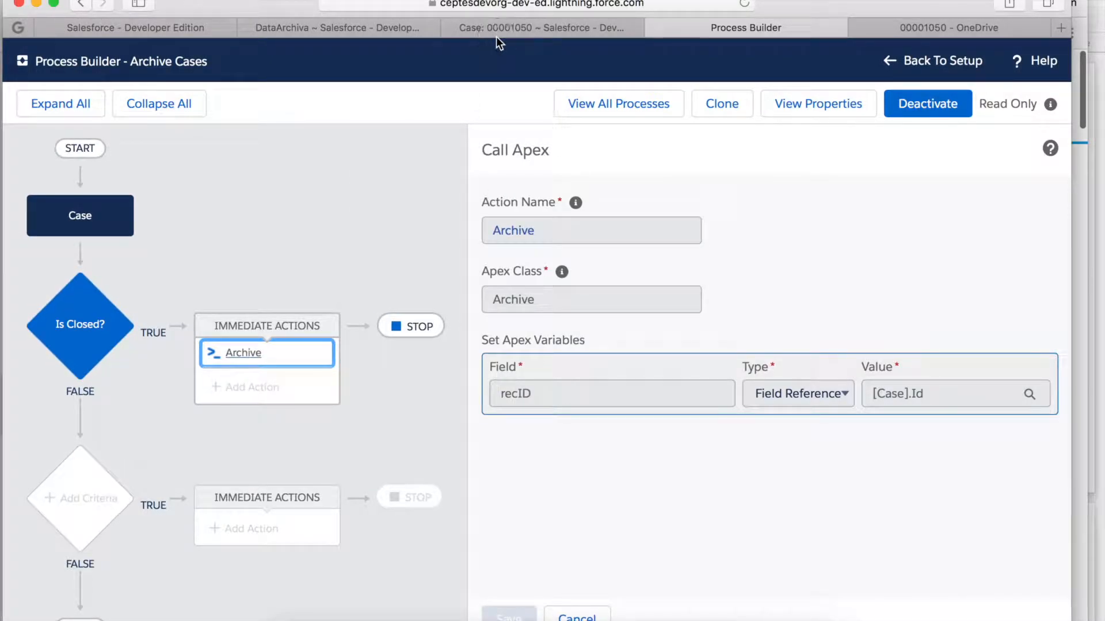
click(543, 28)
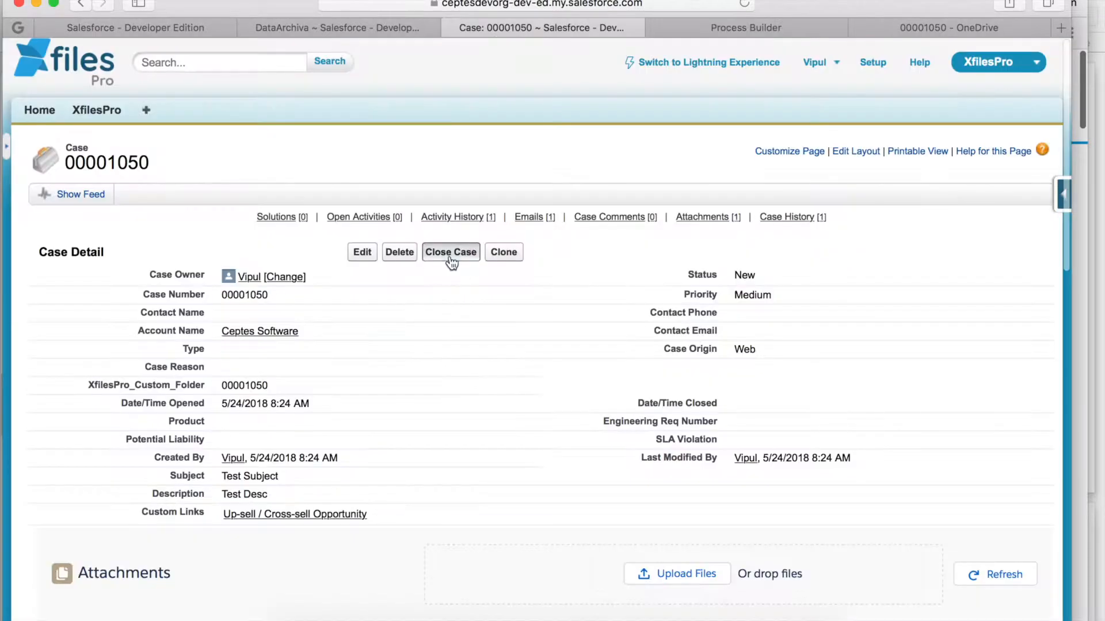
Step: Close case 00001050 with reason Installation and reload it to see the 'Record deleted' message
click(450, 252)
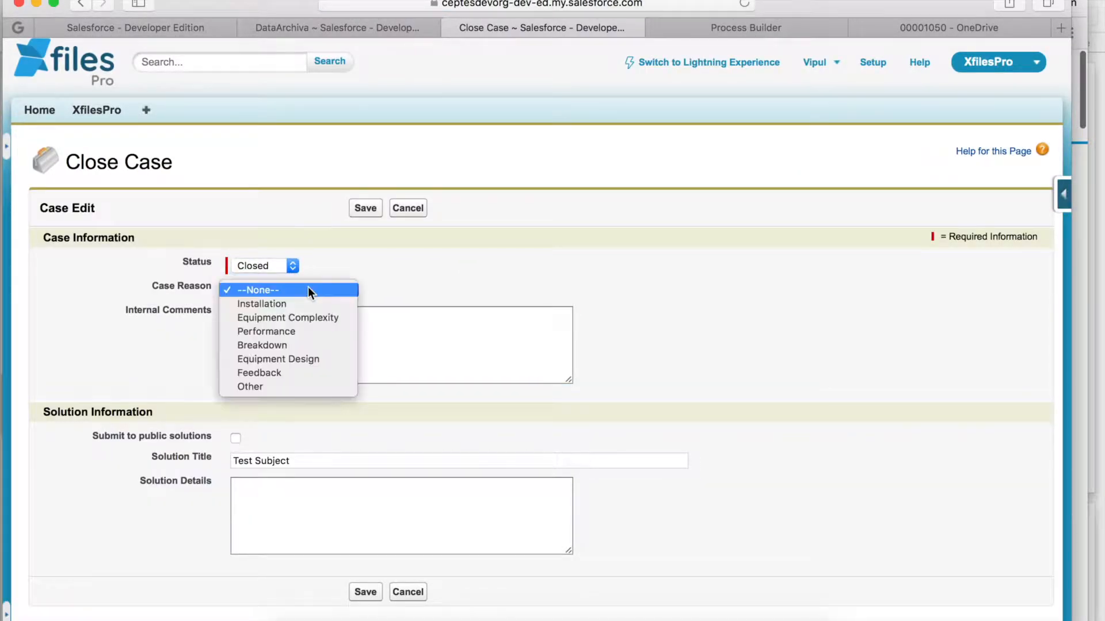
click(261, 304)
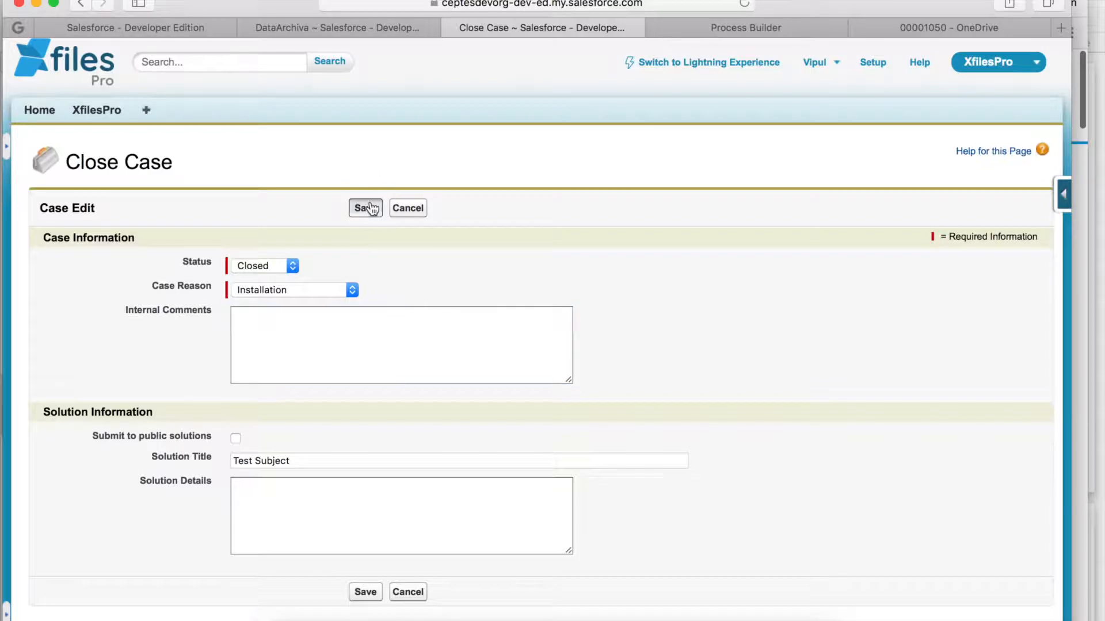
click(365, 208)
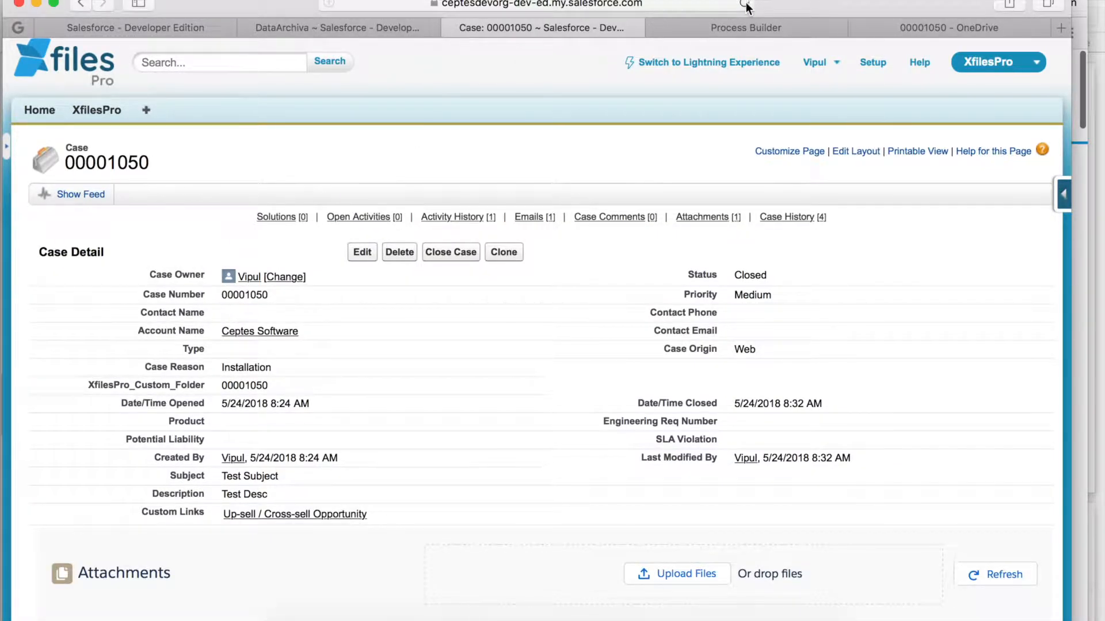
click(400, 252)
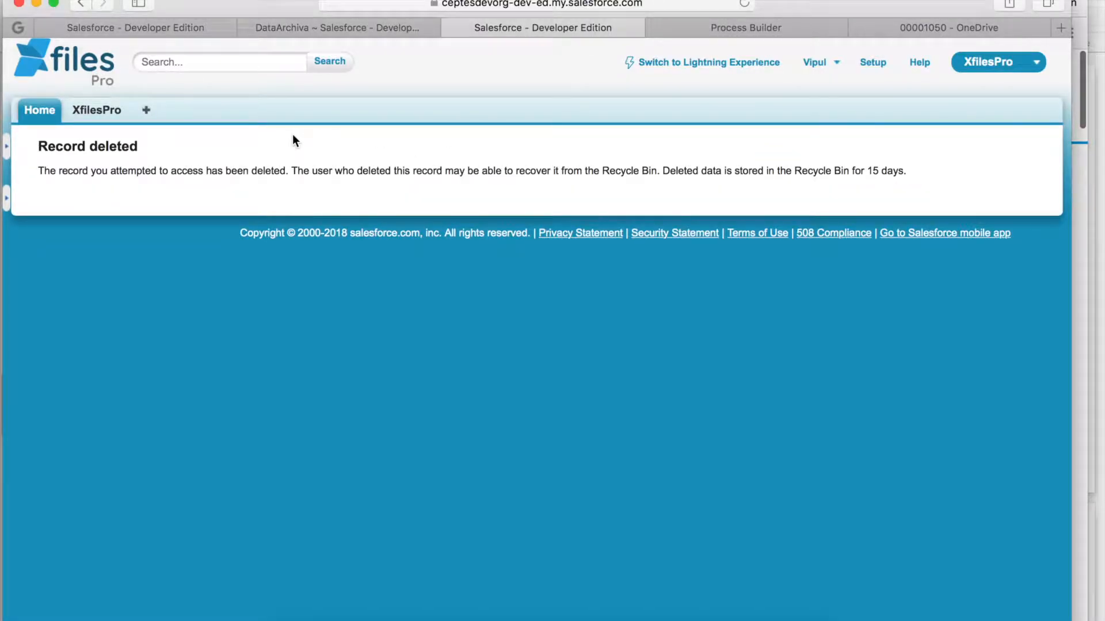
mouse_move(406, 142)
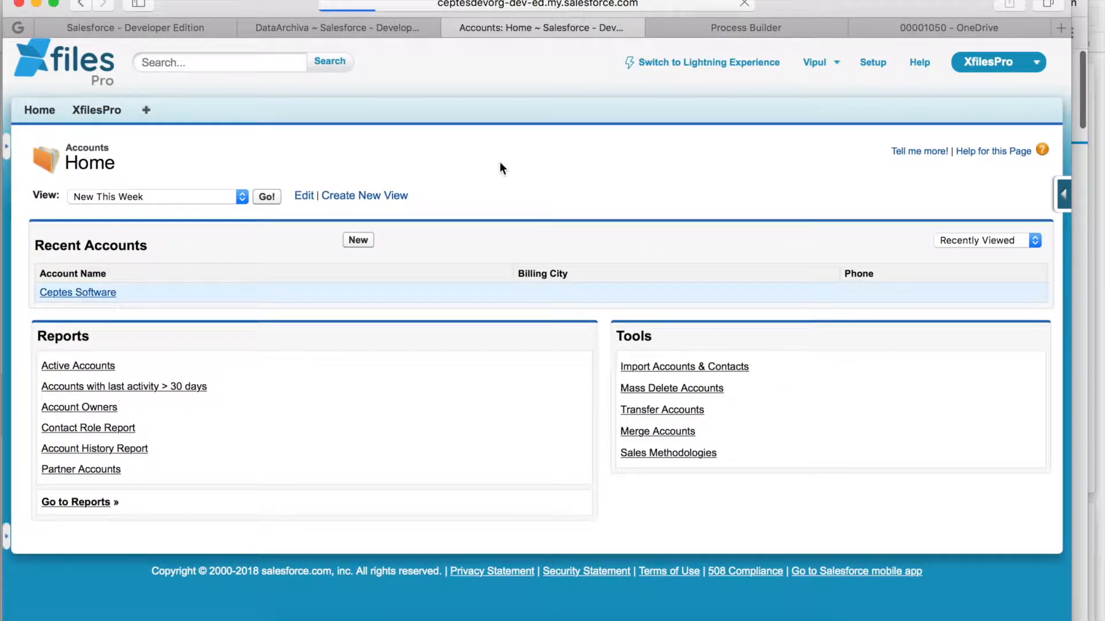
Step: From the Ceptes Software account, view archived case 00001050 down to its Attachments section
click(77, 292)
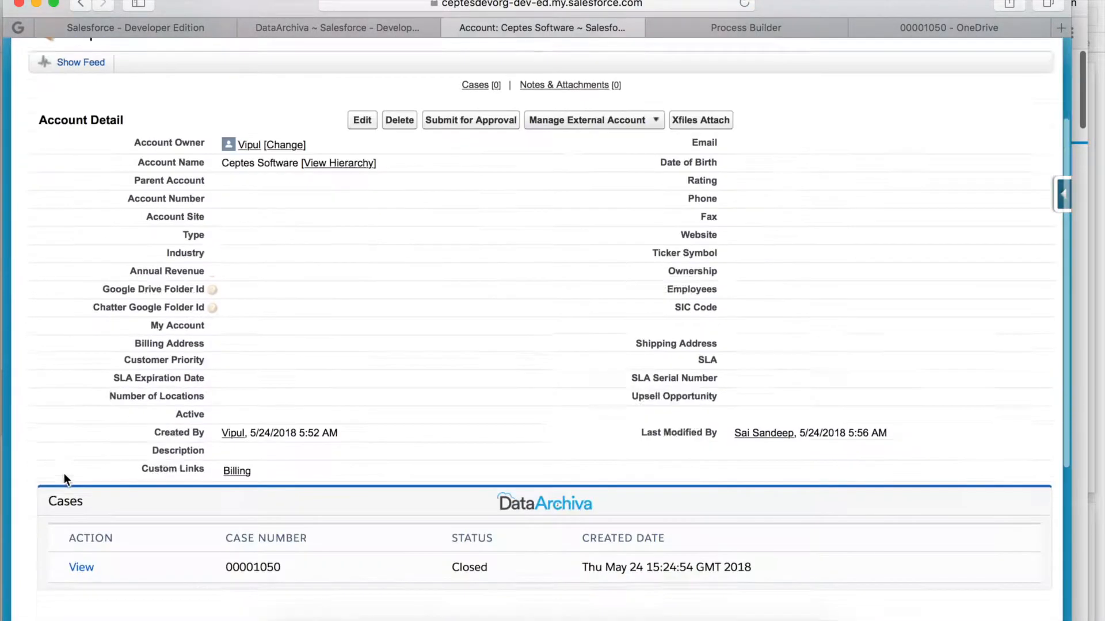
scroll(down, 3)
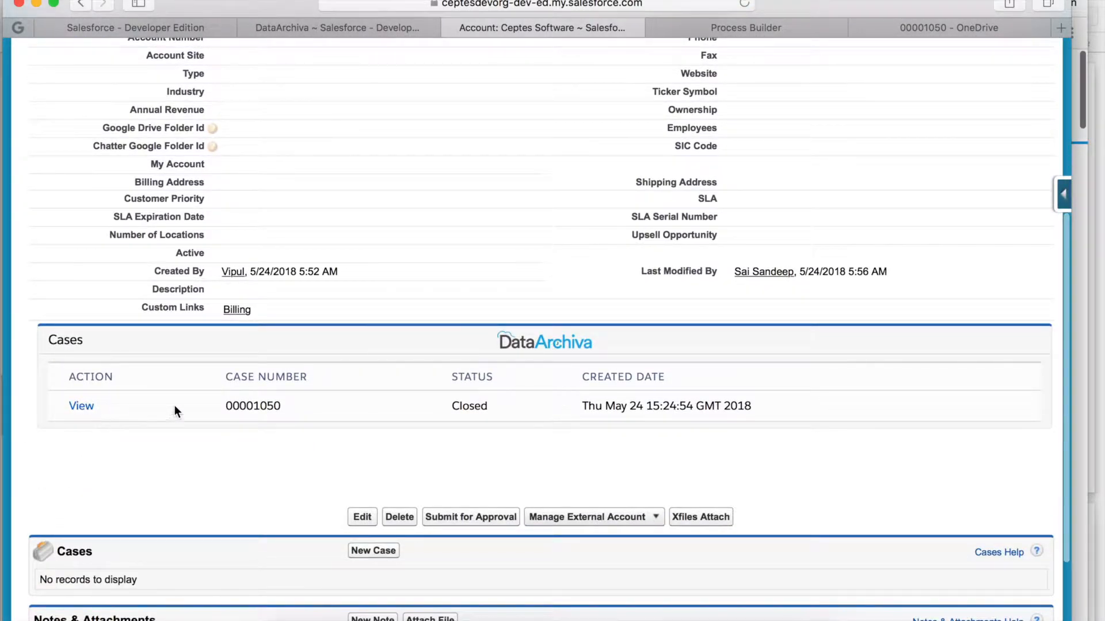
mouse_move(81, 406)
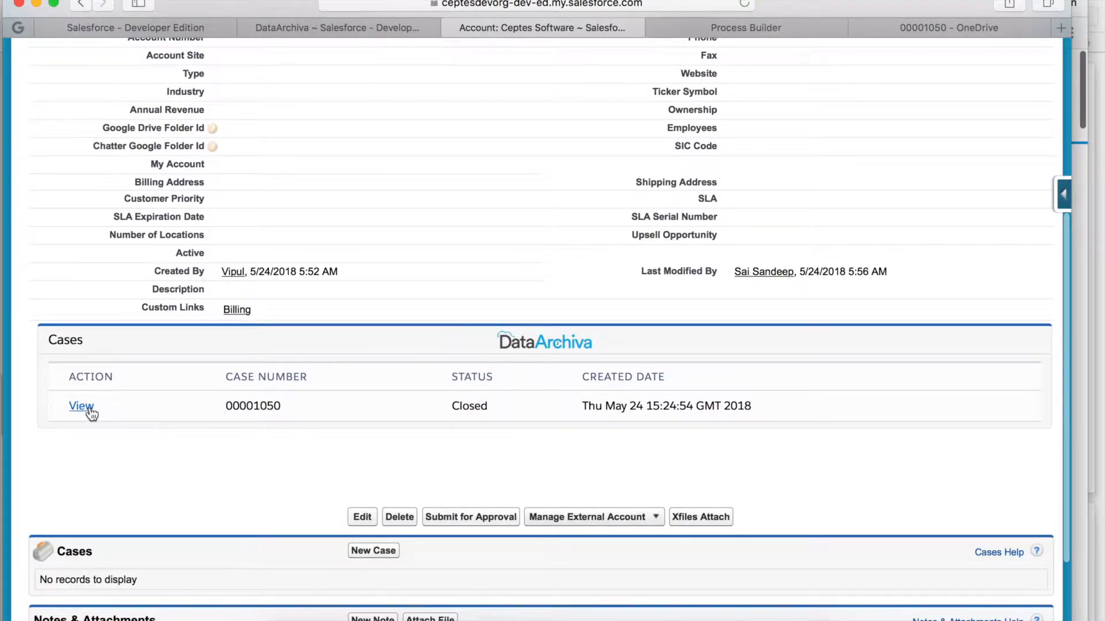
click(81, 407)
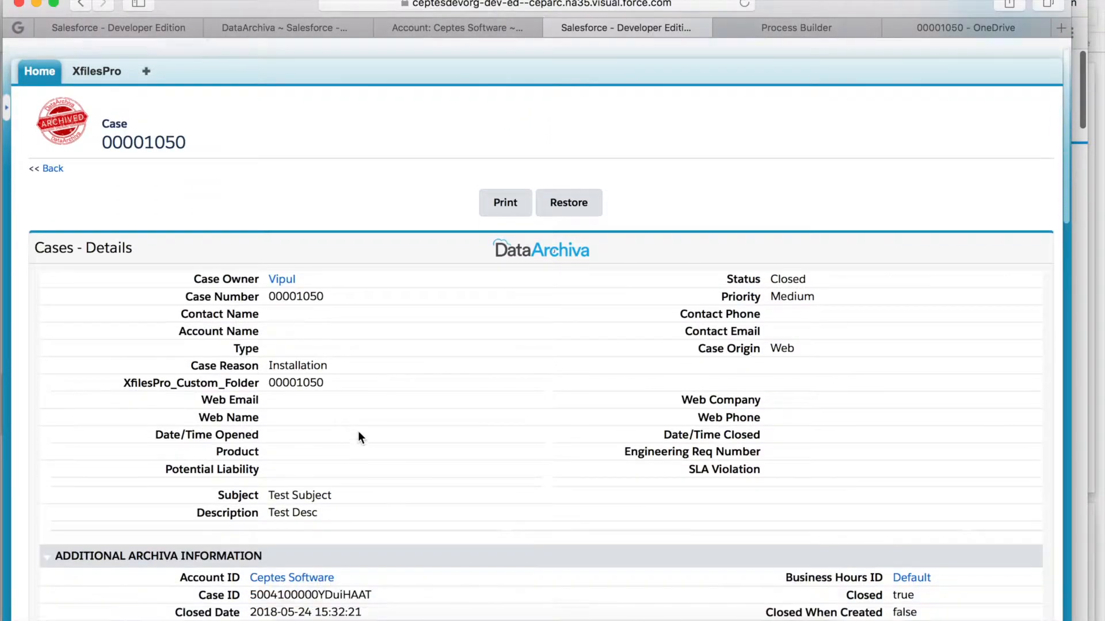
scroll(down, 3)
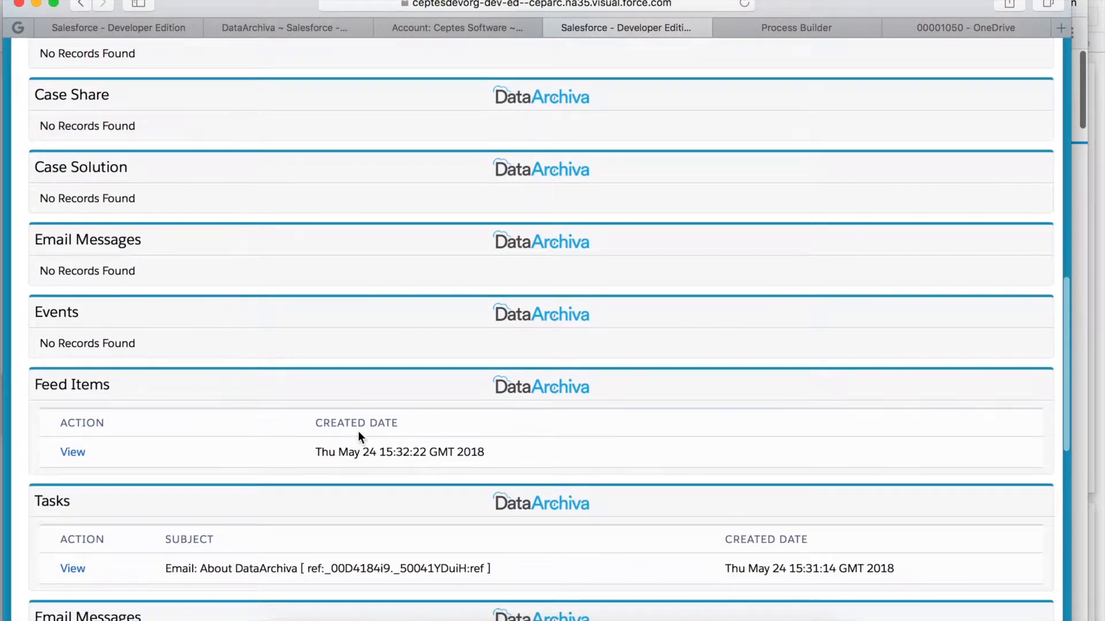
scroll(down, 3)
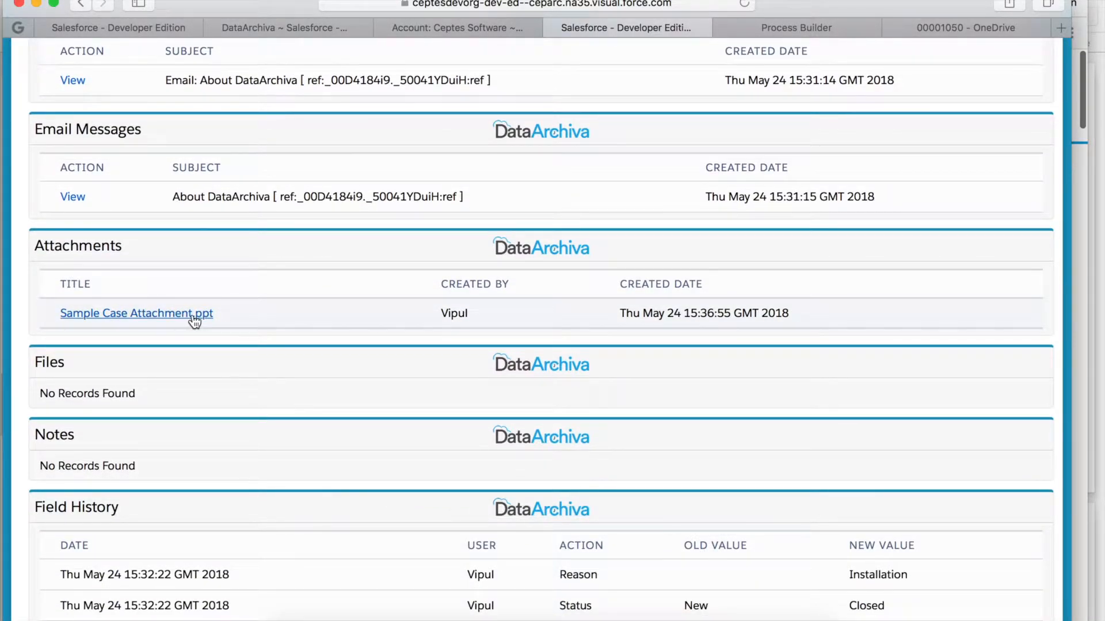
Step: Preview the archived Sample Case Attachment.ppt and return to the archived case
click(137, 313)
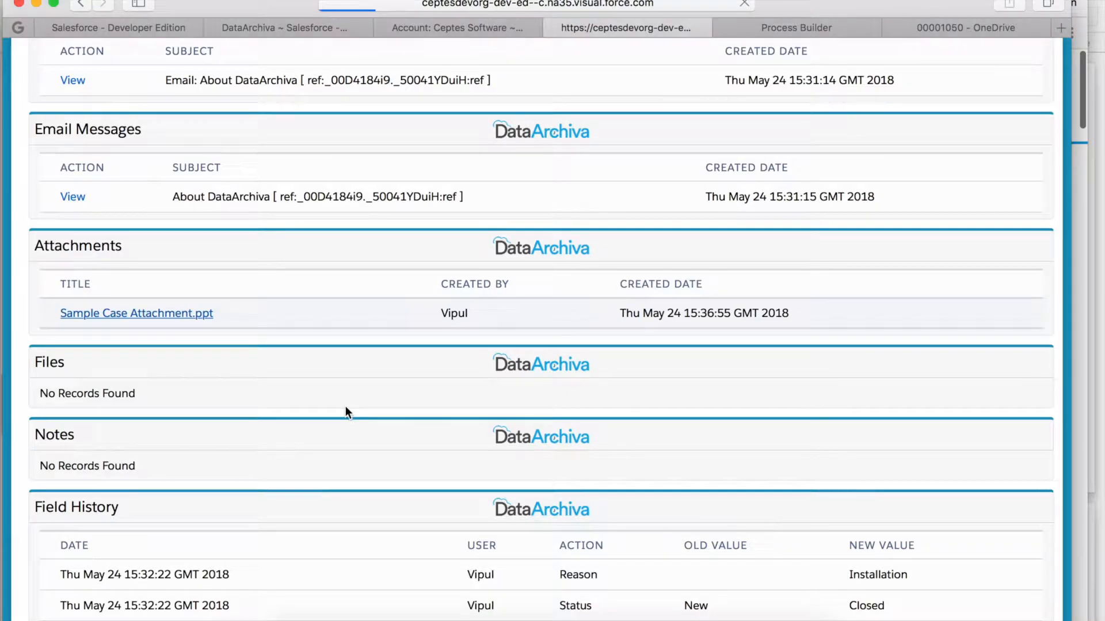
click(136, 313)
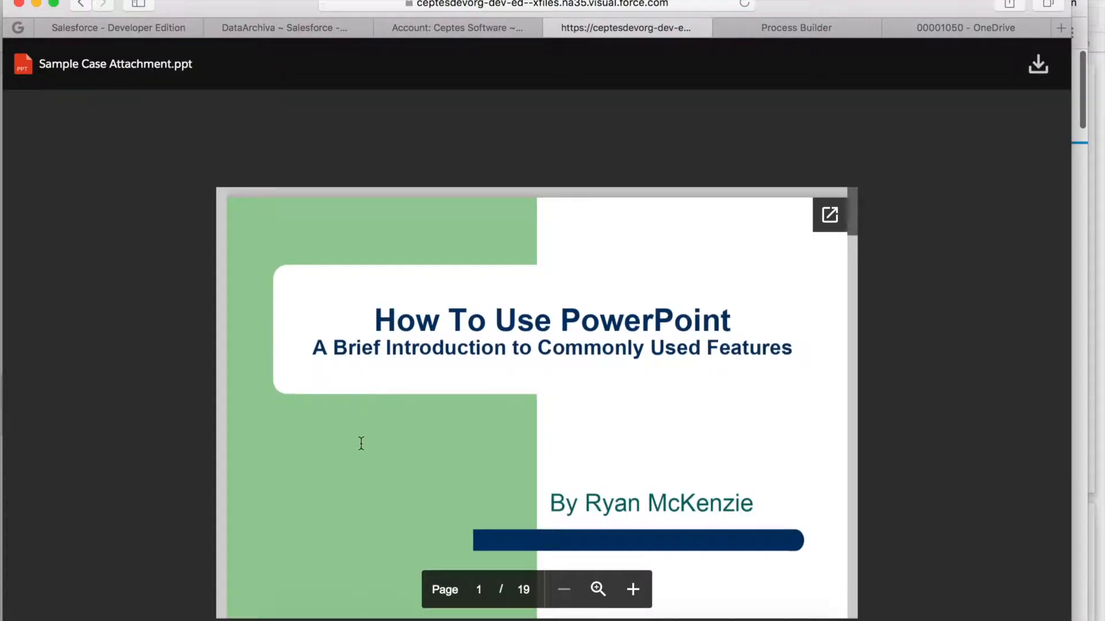
scroll(down, 3)
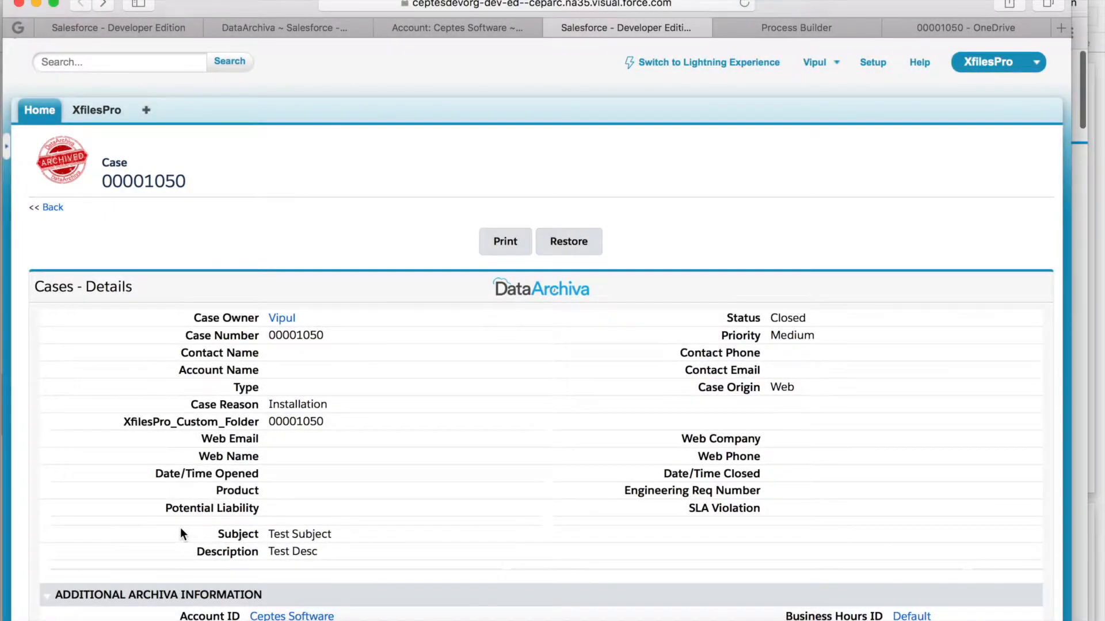
scroll(down, 3)
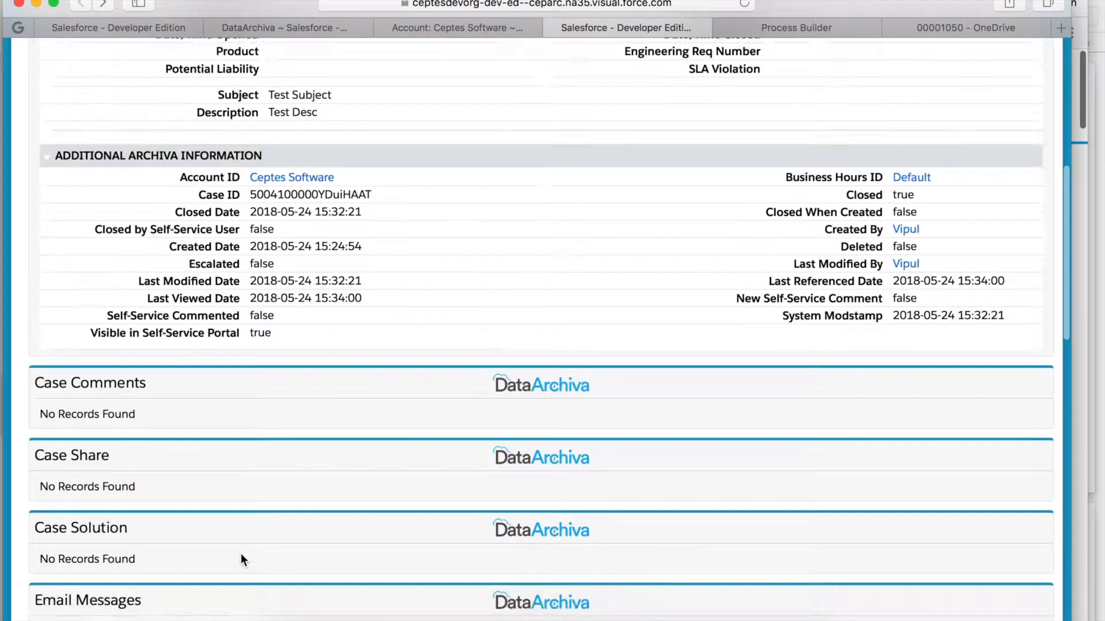
scroll(down, 3)
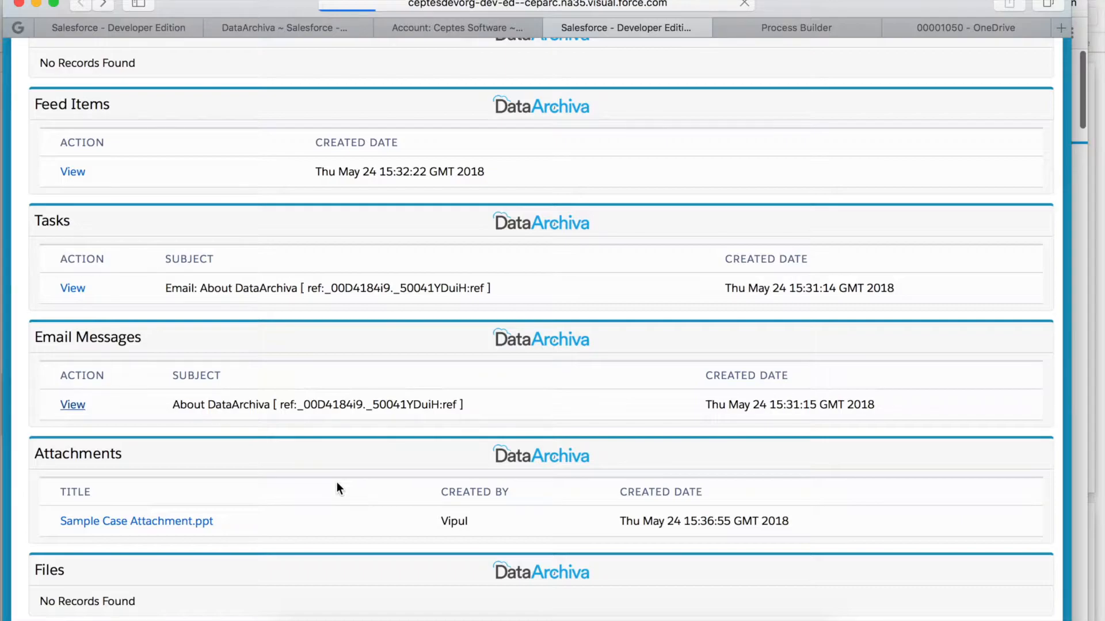
scroll(down, 3)
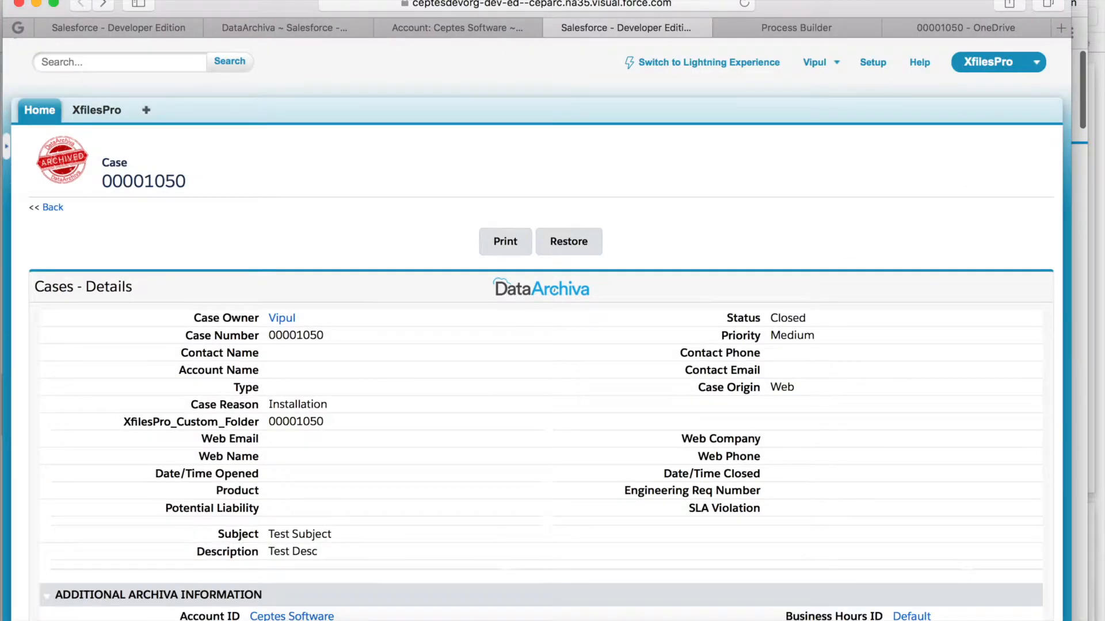
Step: View the archived email message and preview its Sample Case Email Attachment.doc
scroll(down, 3)
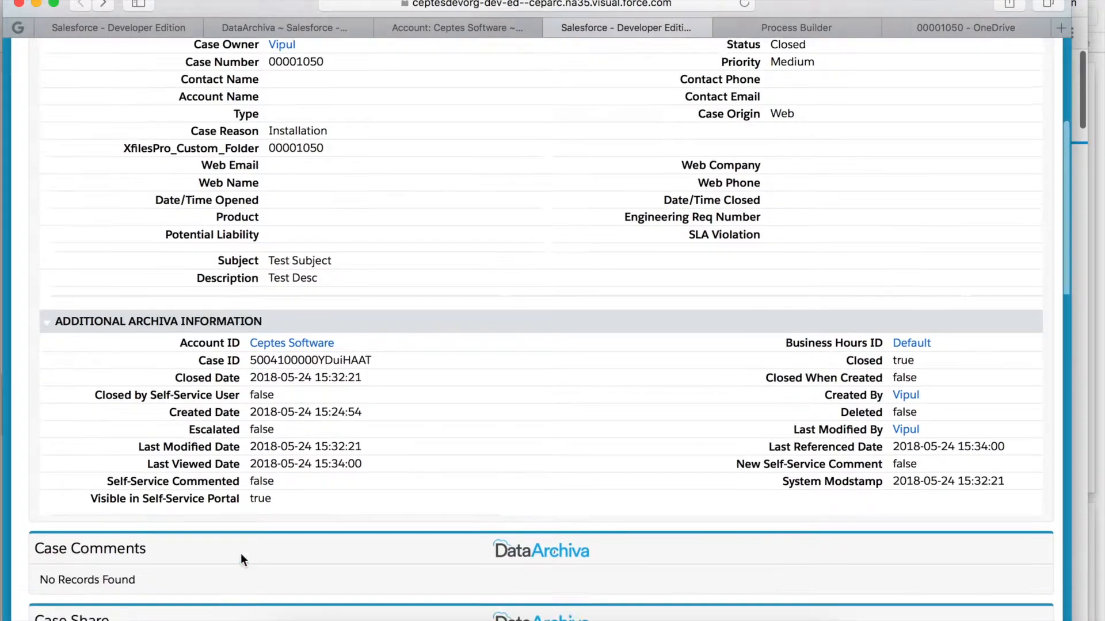
scroll(down, 3)
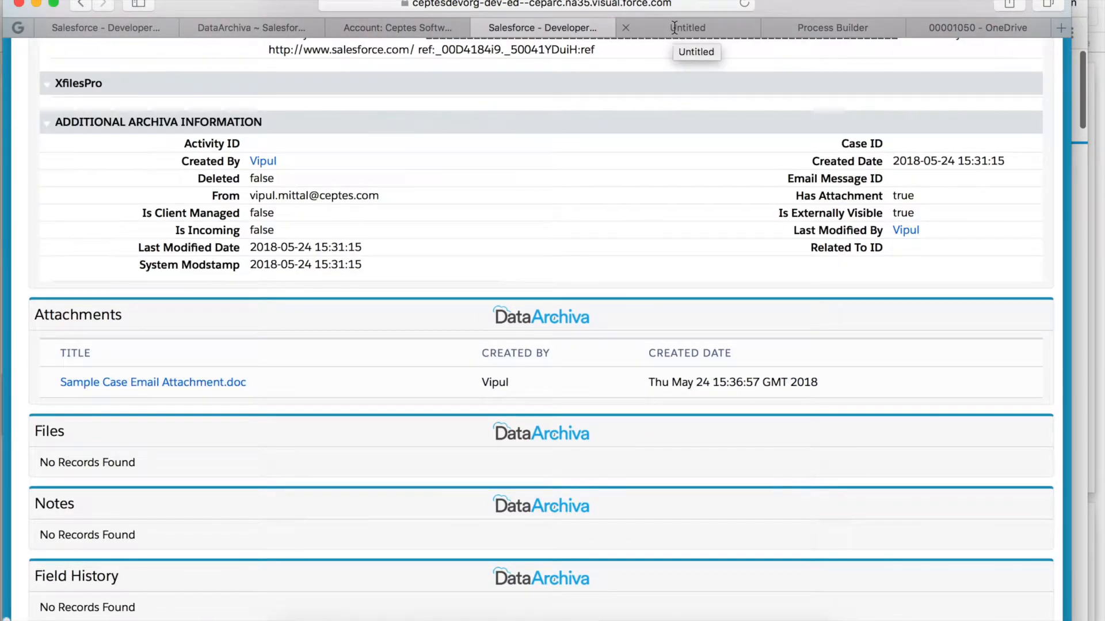
click(153, 382)
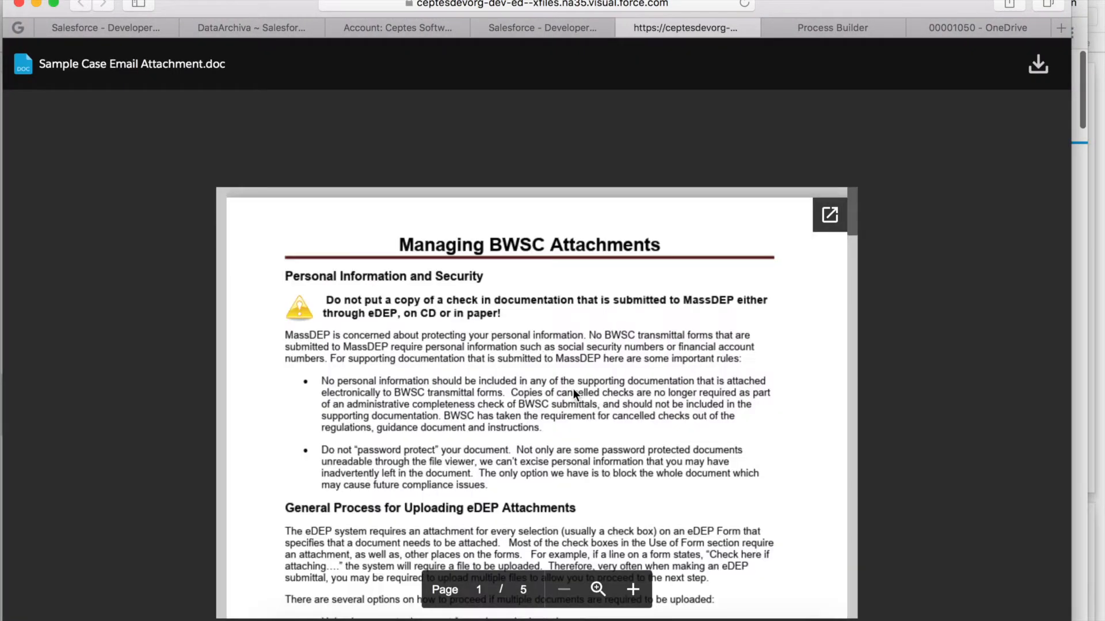